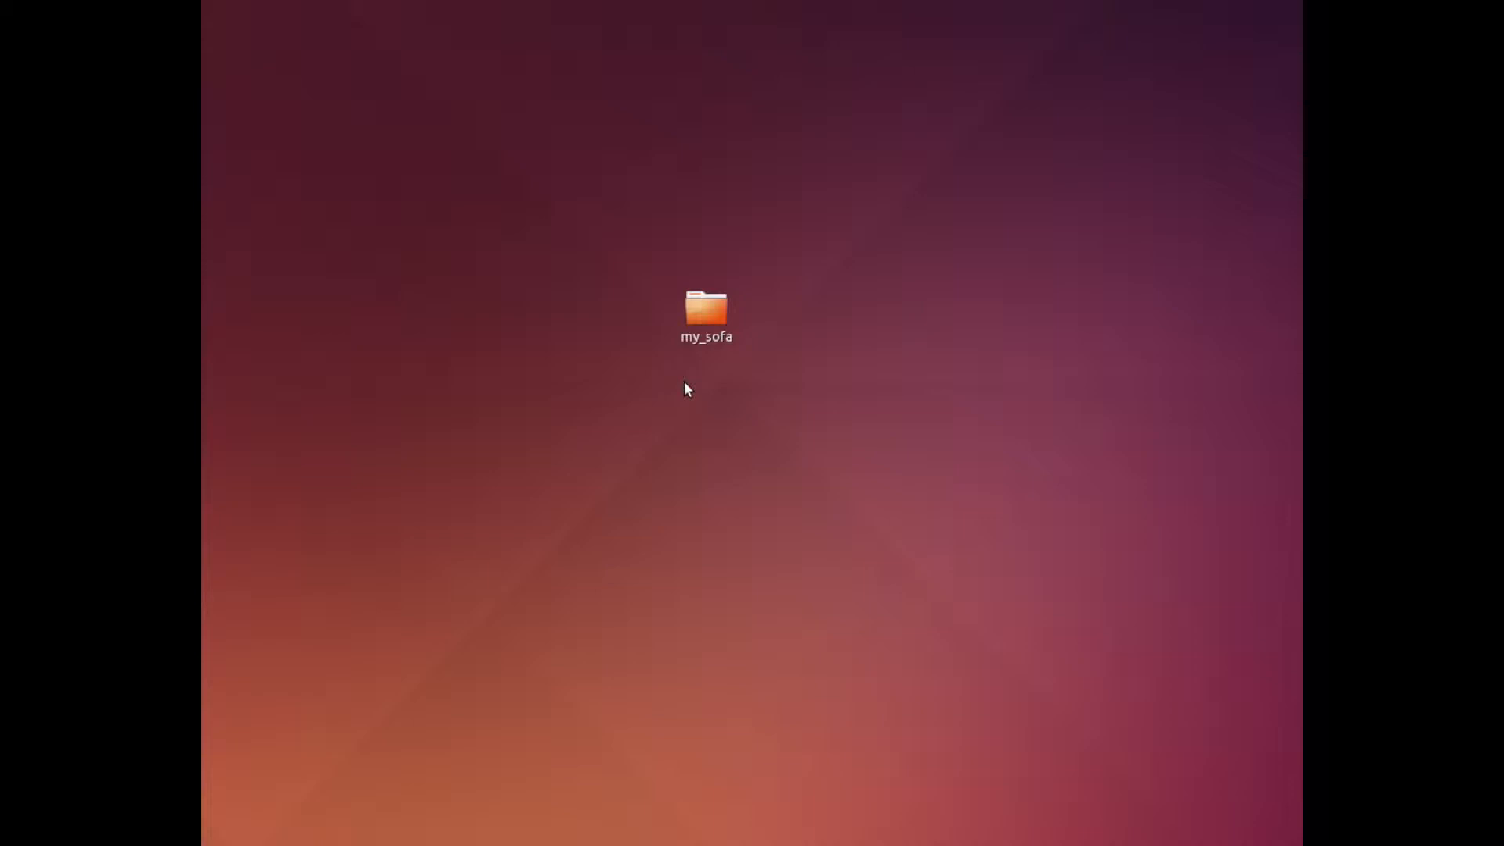
In Nautilus, browse into my_sofa/worlds and select my_sofa.wbt
{"action": "double_click", "coordinate": [705, 310]}
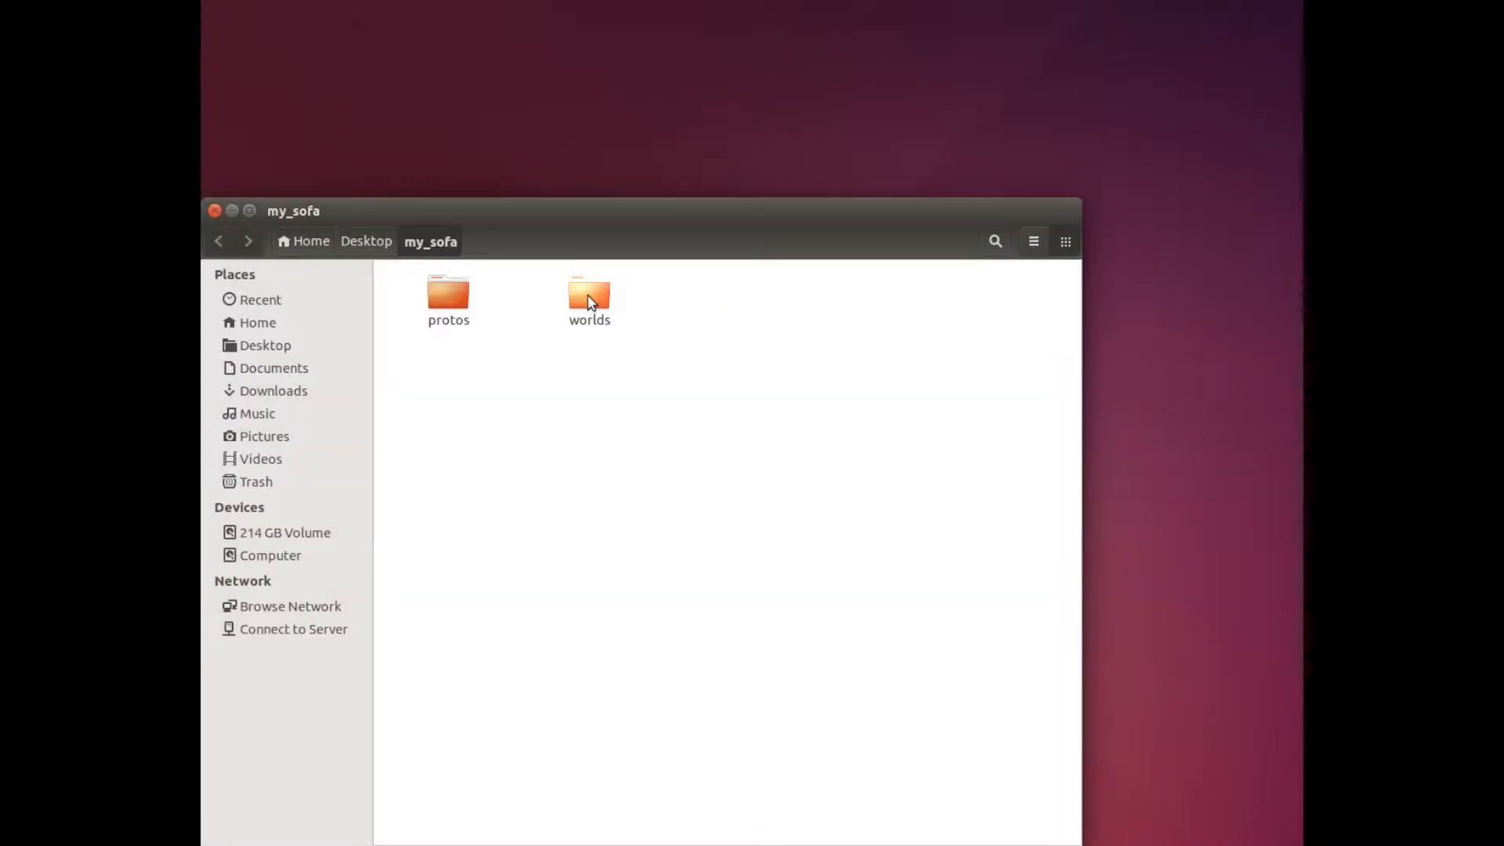
{"action": "double_click", "coordinate": [588, 297]}
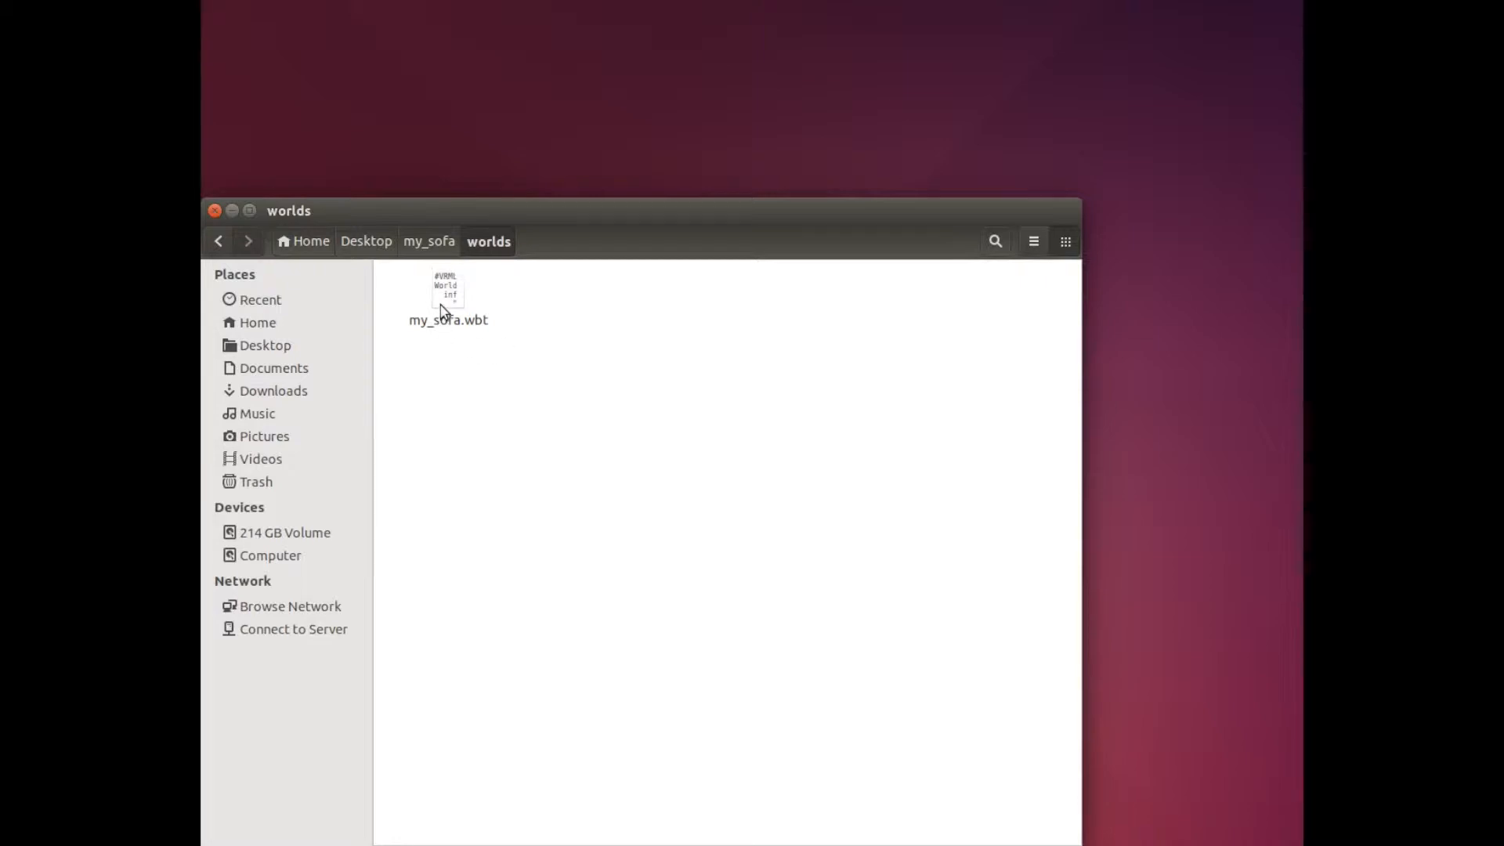
{"action": "left_click", "coordinate": [447, 292]}
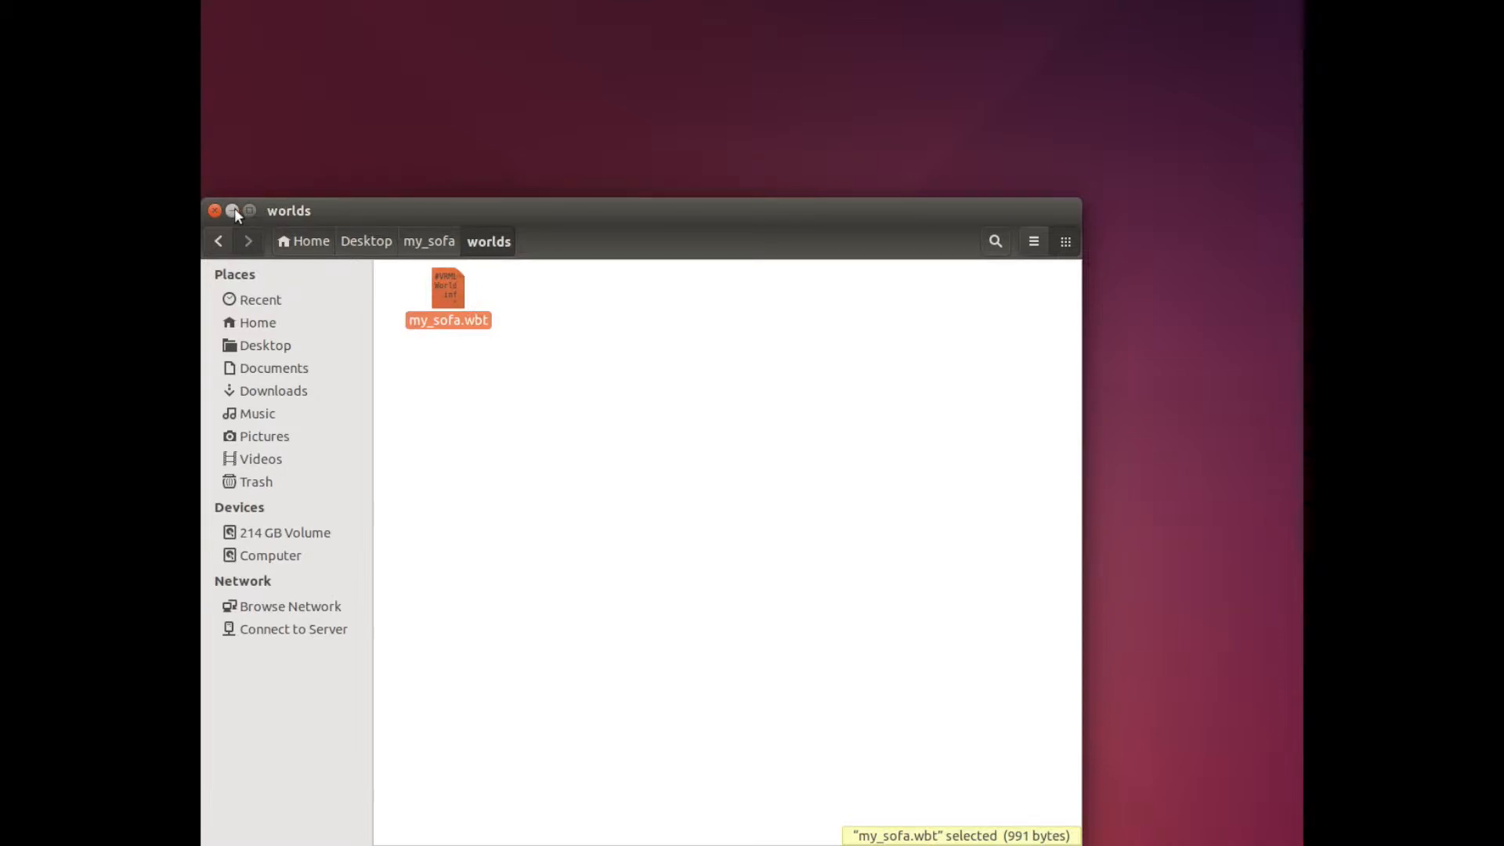
{"action": "mouse_move", "coordinate": [389, 251]}
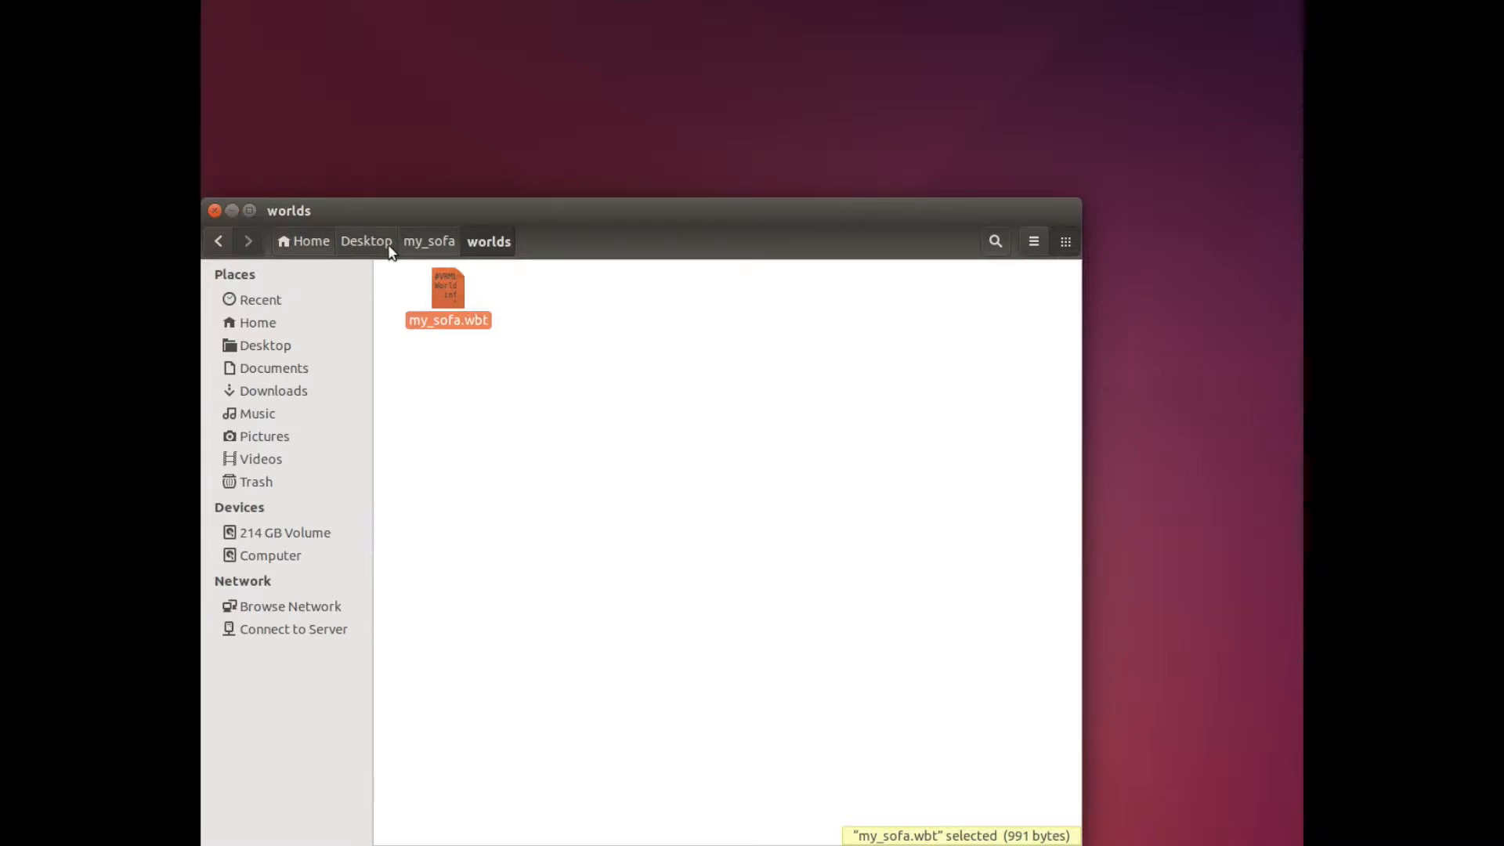
Return to the Desktop, close Nautilus, and bring up The Construct's Worlds upload page
{"action": "left_click", "coordinate": [366, 241]}
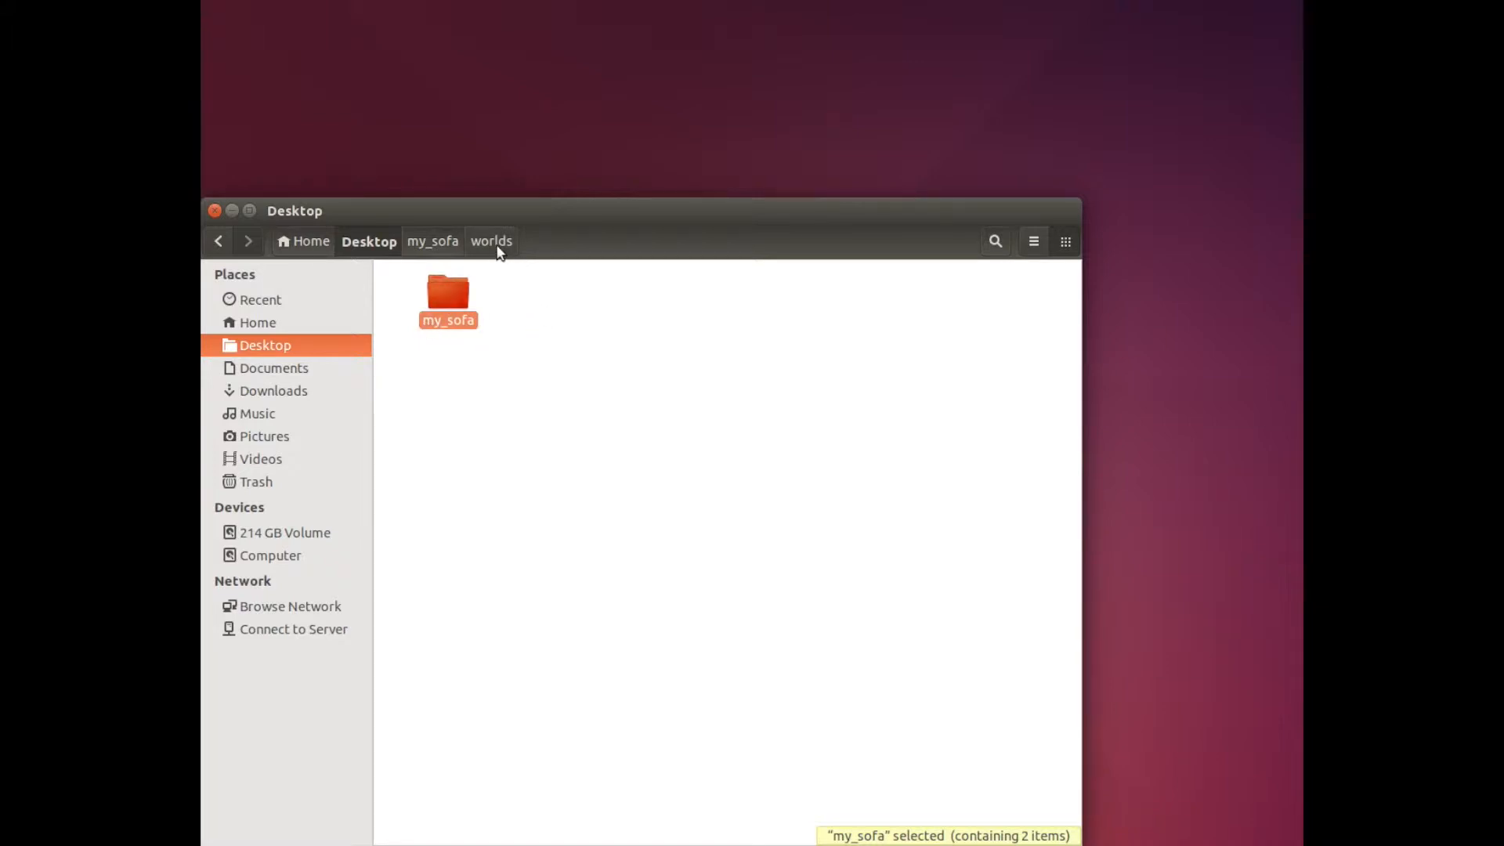
{"action": "left_click", "coordinate": [491, 241]}
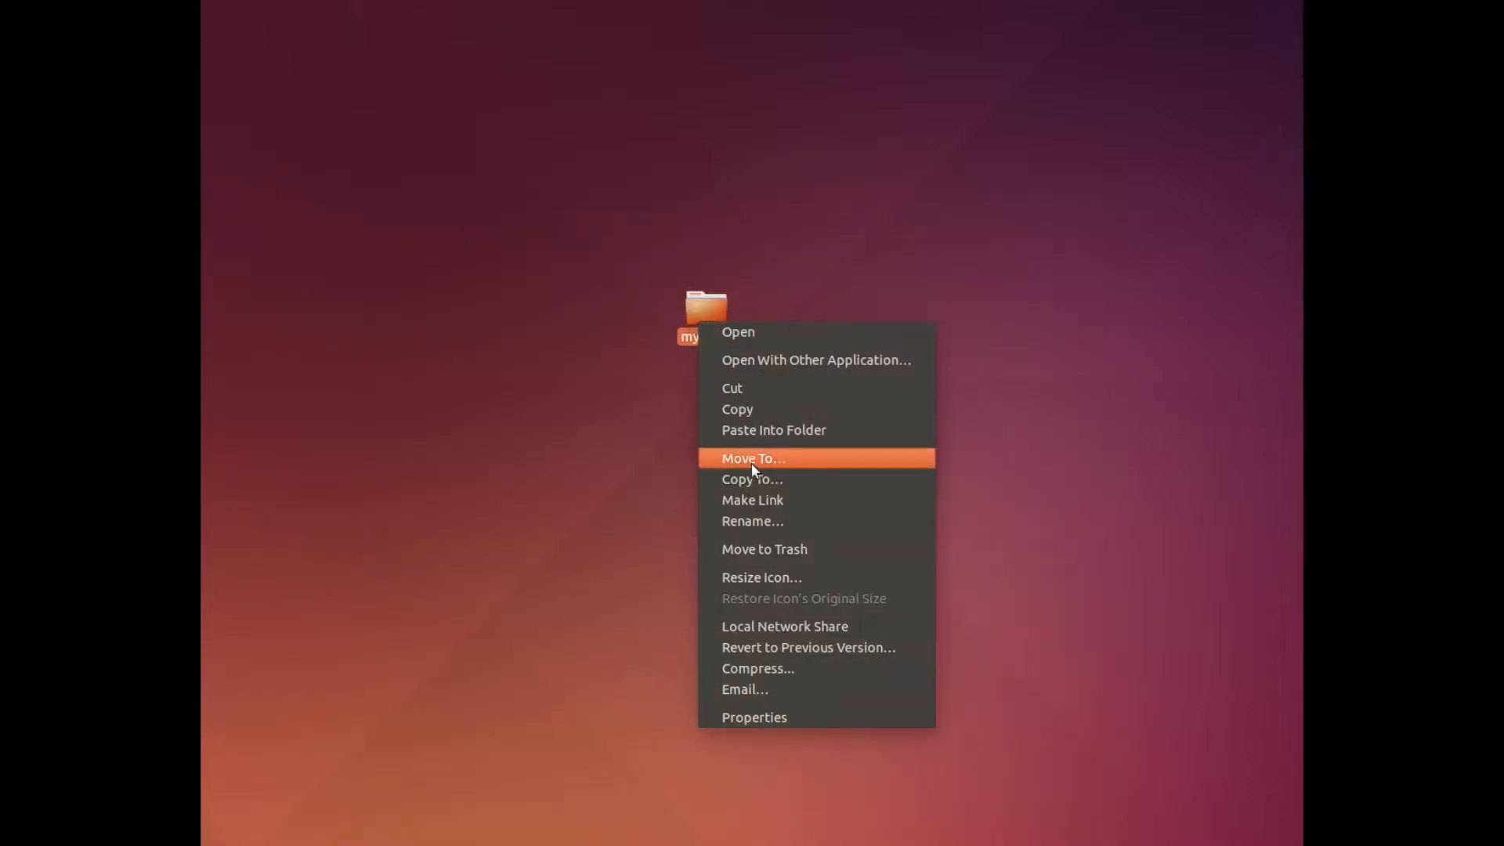
{"action": "left_click", "coordinate": [757, 668]}
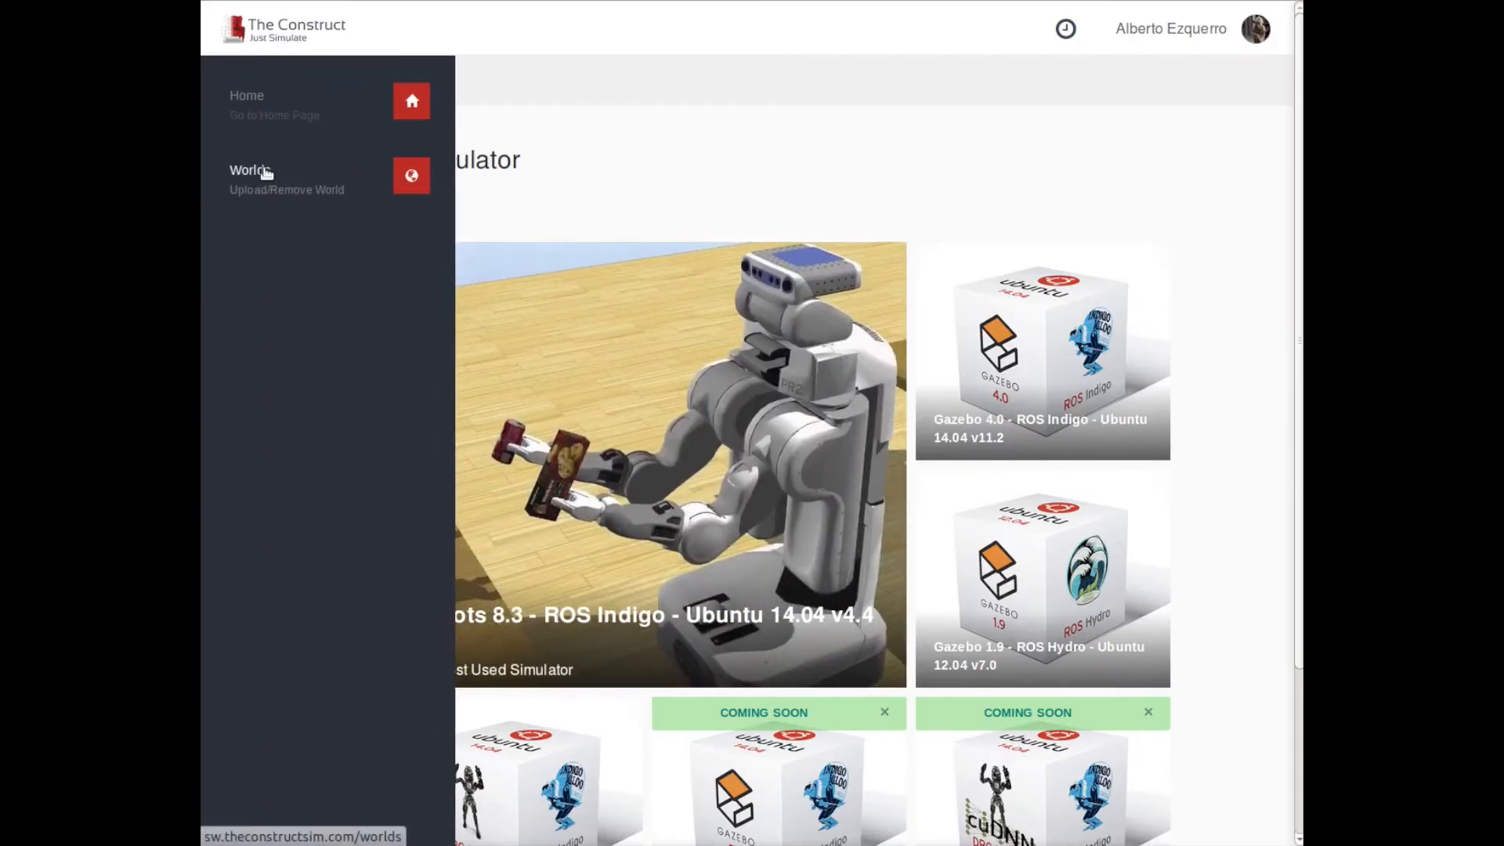
{"action": "left_click", "coordinate": [251, 170]}
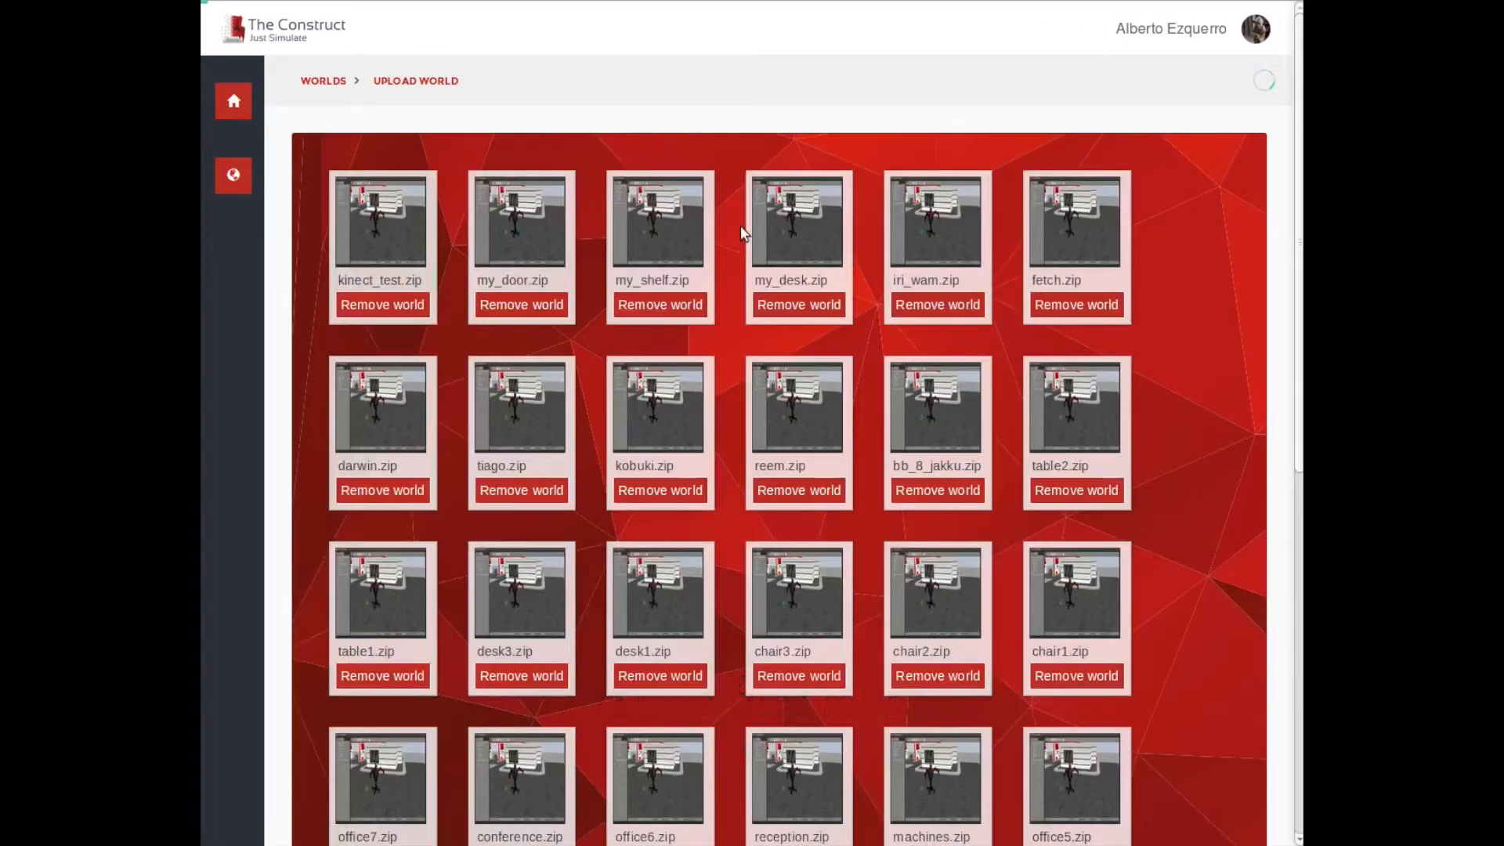
{"action": "scroll", "scroll_direction": "down", "scroll_amount": 3}
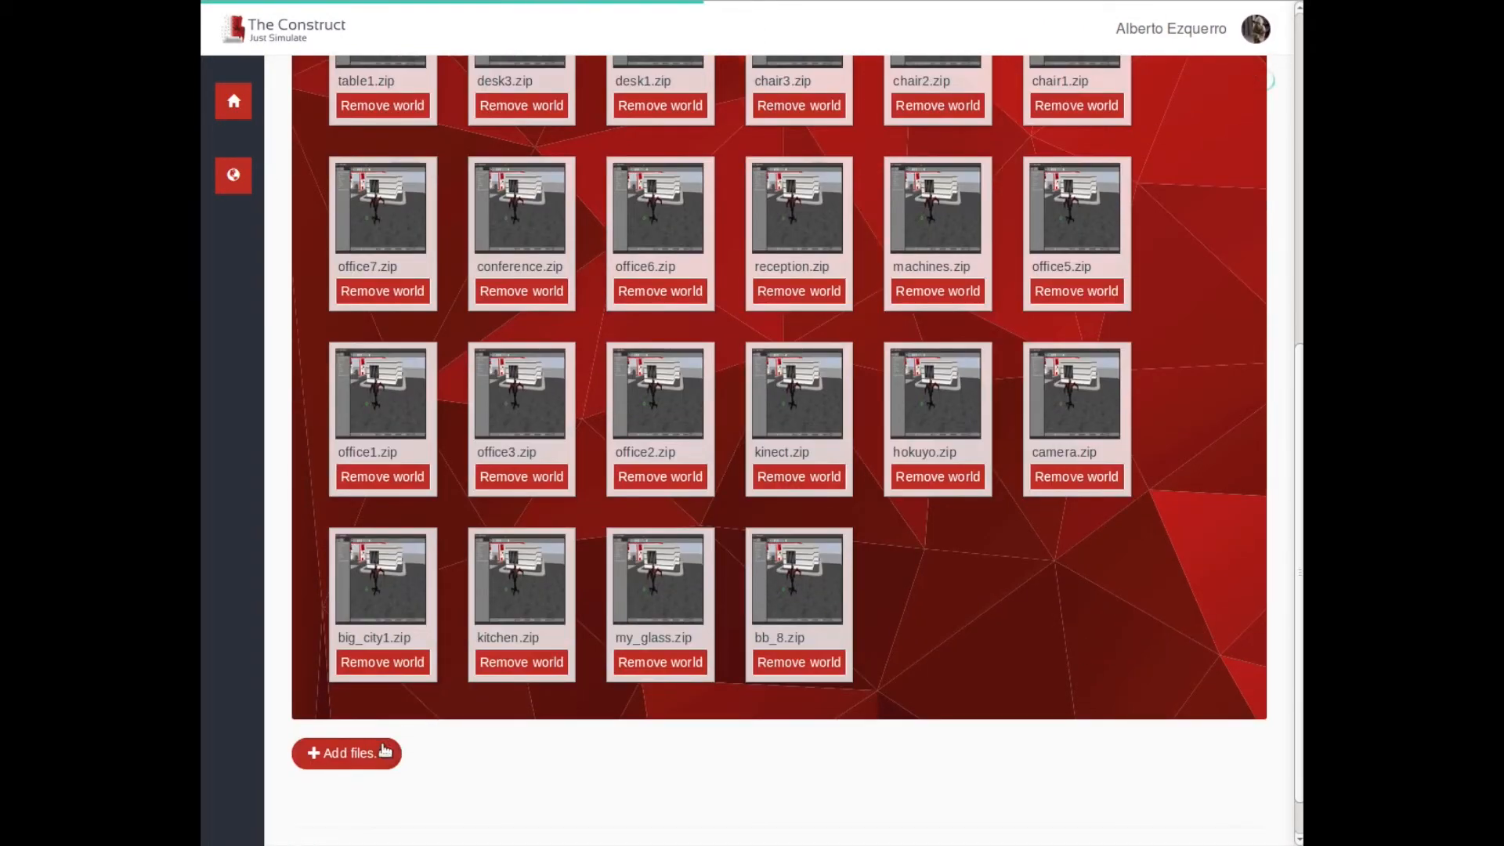
Upload my_sofa.zip from the Desktop and dismiss the success message
{"action": "left_click", "coordinate": [347, 753]}
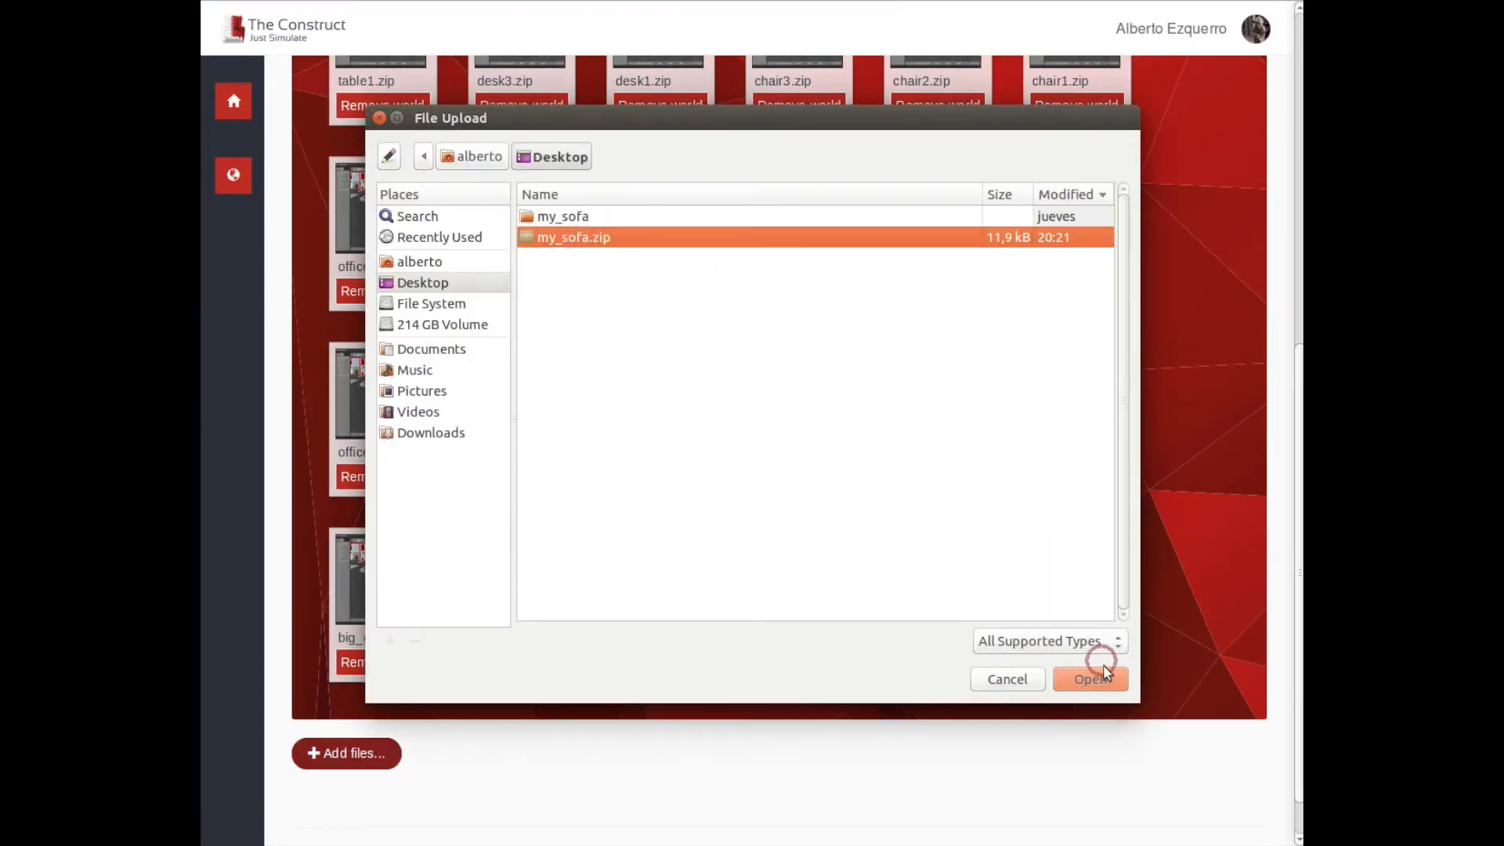
{"action": "left_click", "coordinate": [1090, 679]}
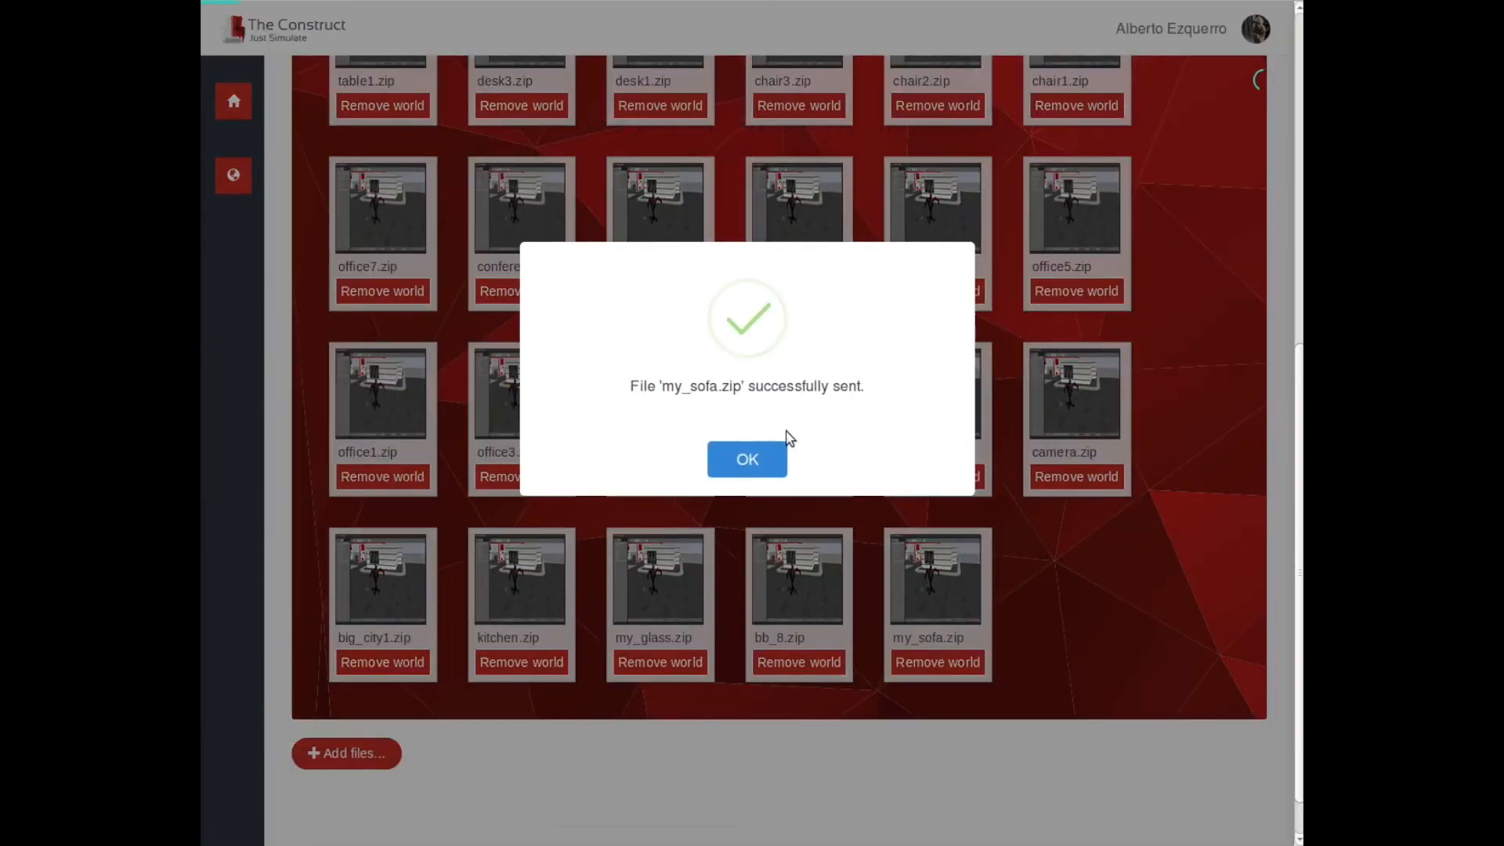
{"action": "left_click", "coordinate": [747, 459]}
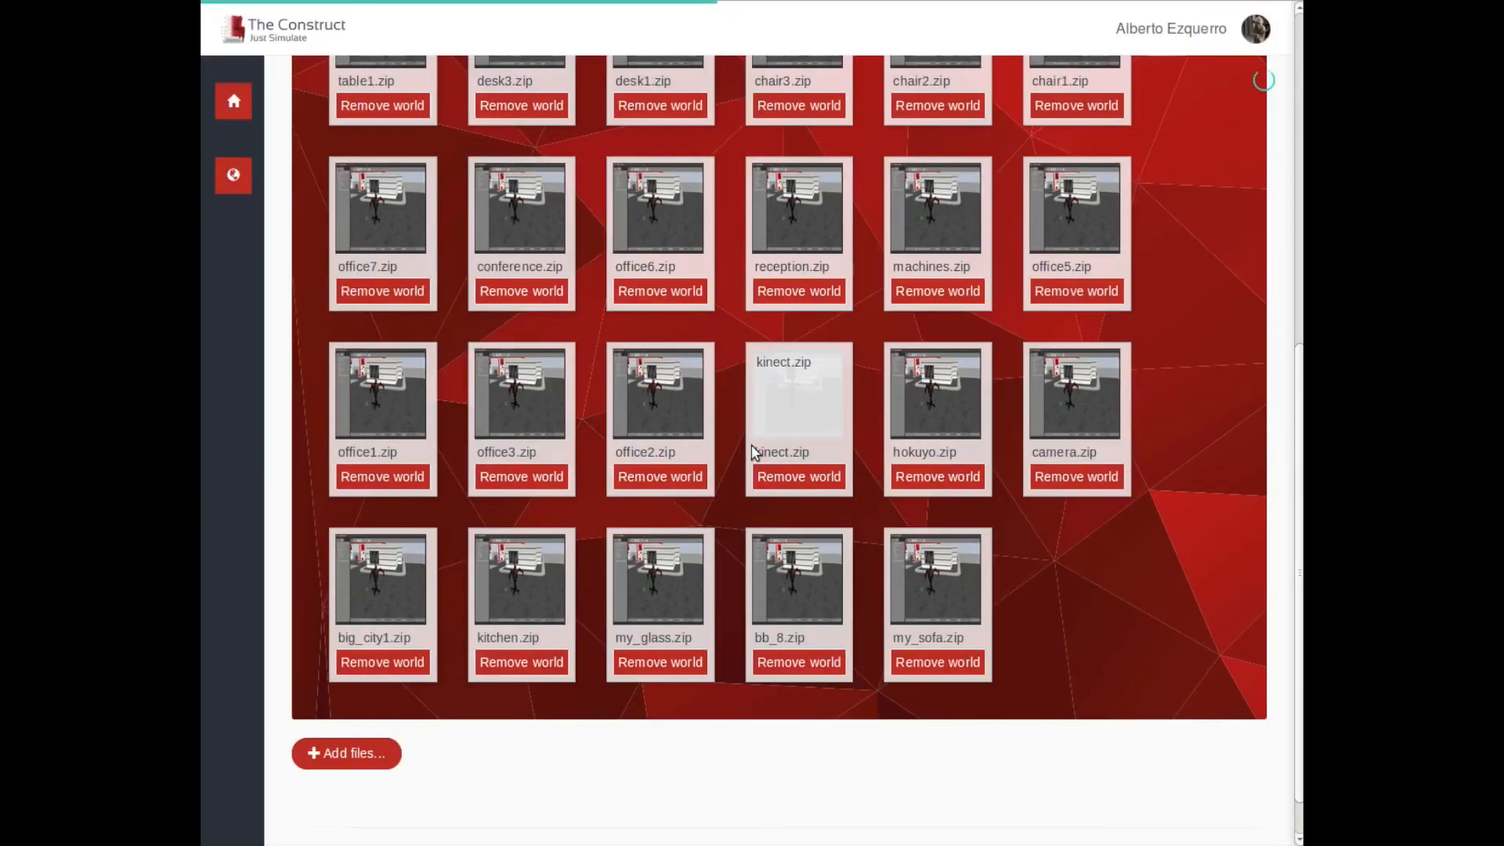